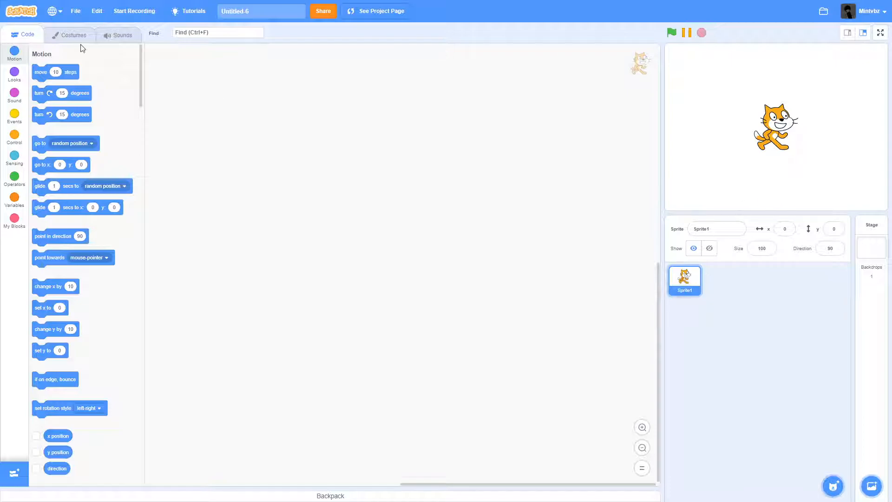
{"action": "mouse_move", "coordinate": [13, 116]}
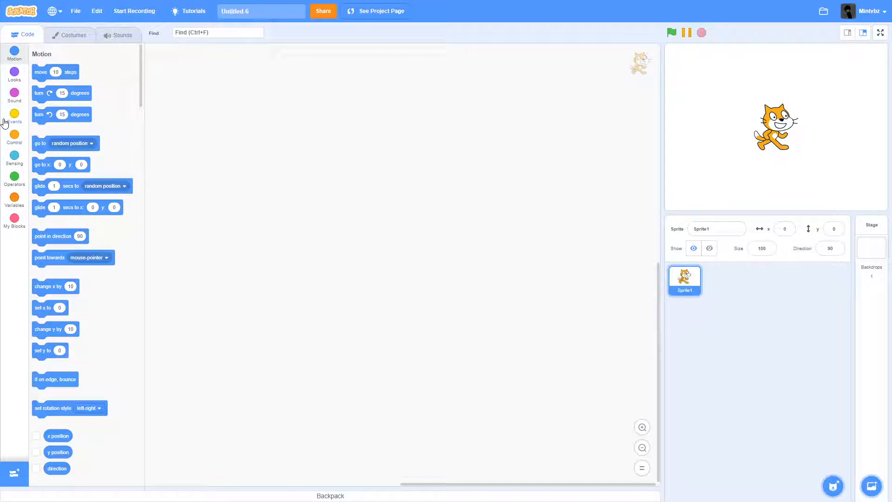
- Build a green-flag forever script with right, left, up and down arrow key checks changing x/y by ±10
{"action": "left_click", "coordinate": [14, 116]}
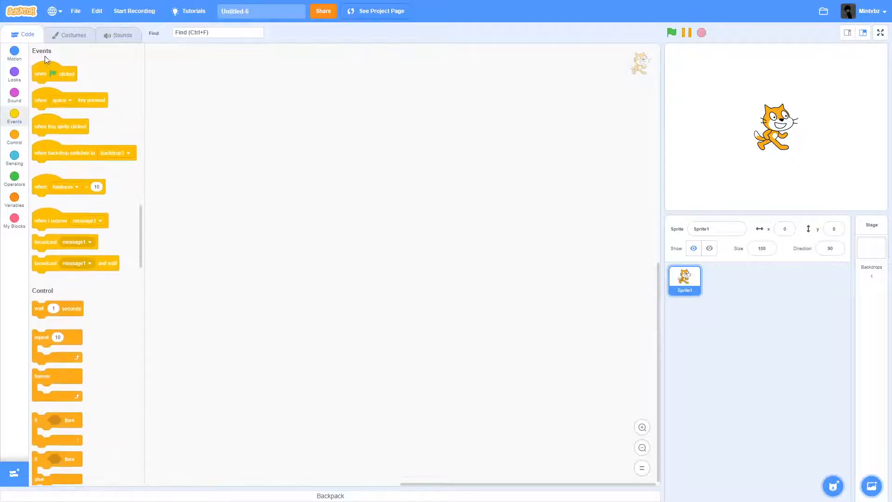
{"action": "left_click_drag", "start_coordinate": [54, 73], "coordinate": [235, 120]}
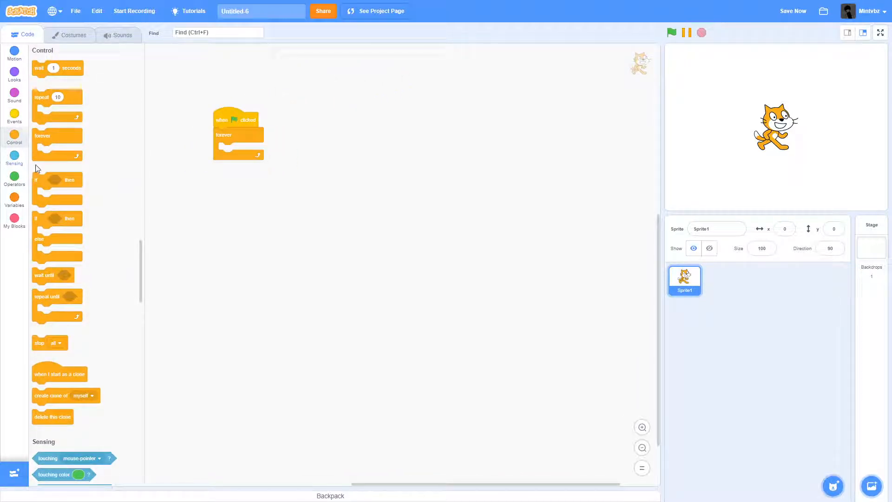
{"action": "left_click", "coordinate": [14, 159]}
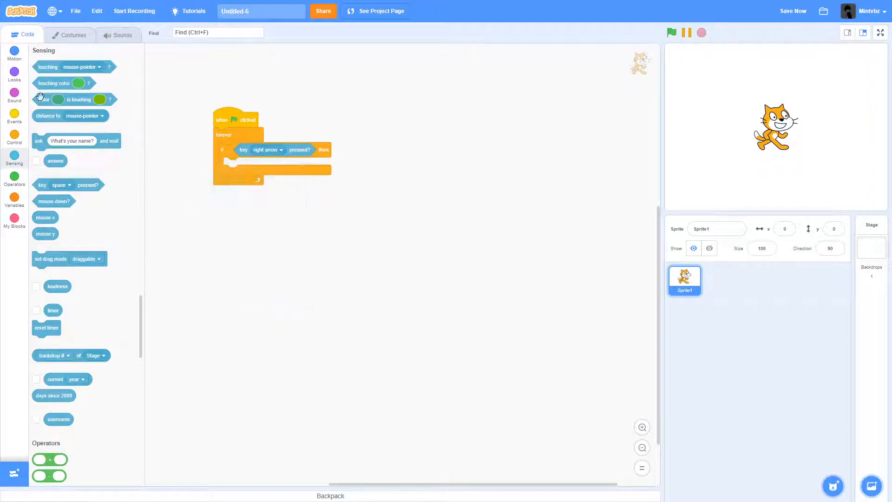
{"action": "left_click", "coordinate": [14, 51]}
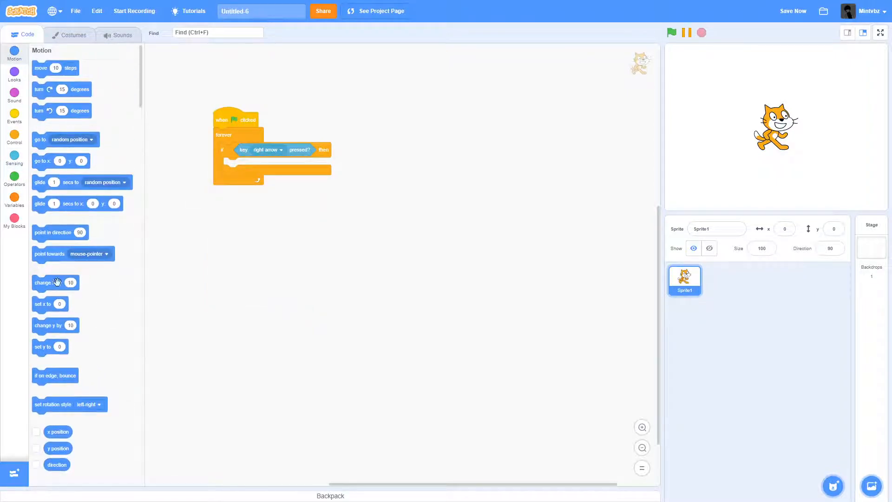
{"action": "left_click_drag", "start_coordinate": [55, 282], "coordinate": [245, 165]}
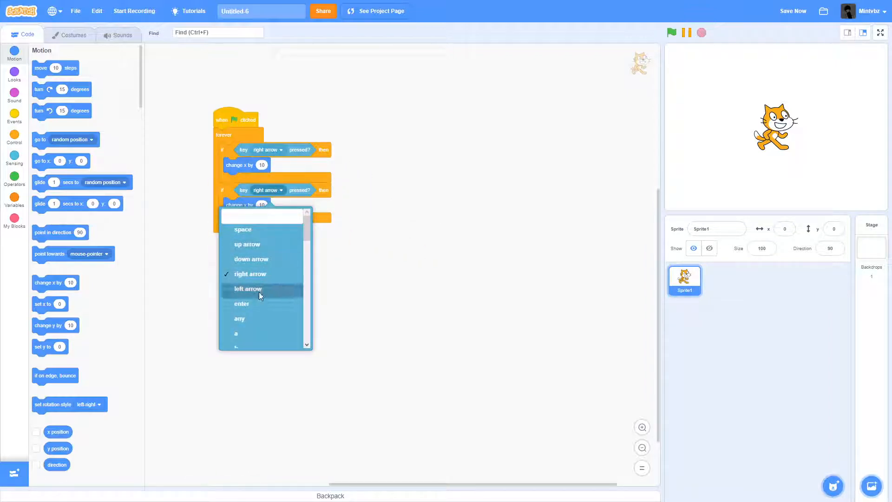
{"action": "left_click", "coordinate": [247, 289]}
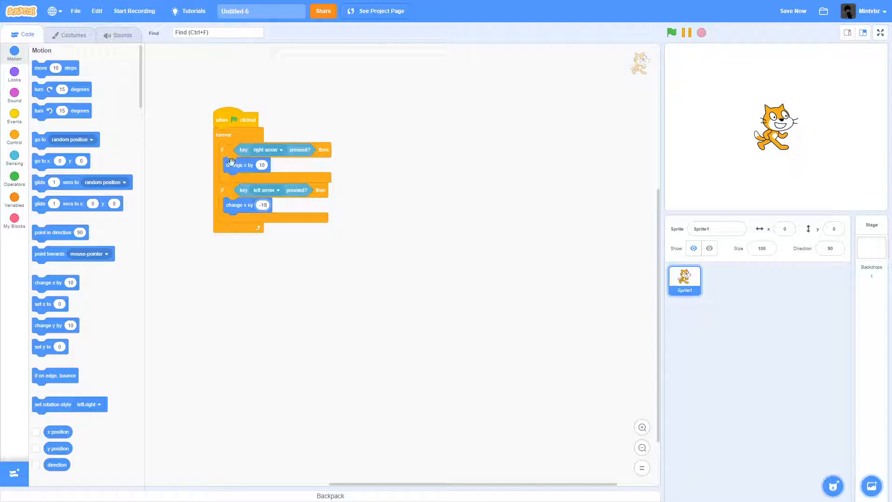
{"action": "left_click_drag", "start_coordinate": [230, 163], "coordinate": [337, 262]}
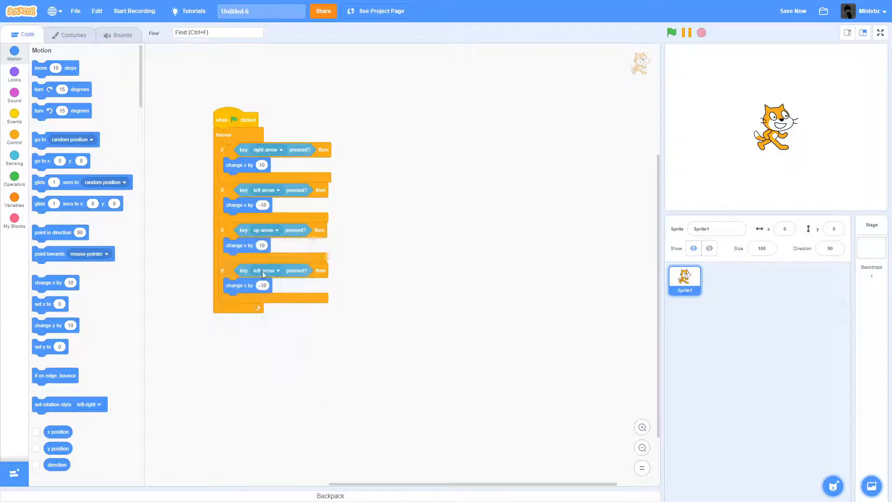
{"action": "left_click", "coordinate": [265, 271]}
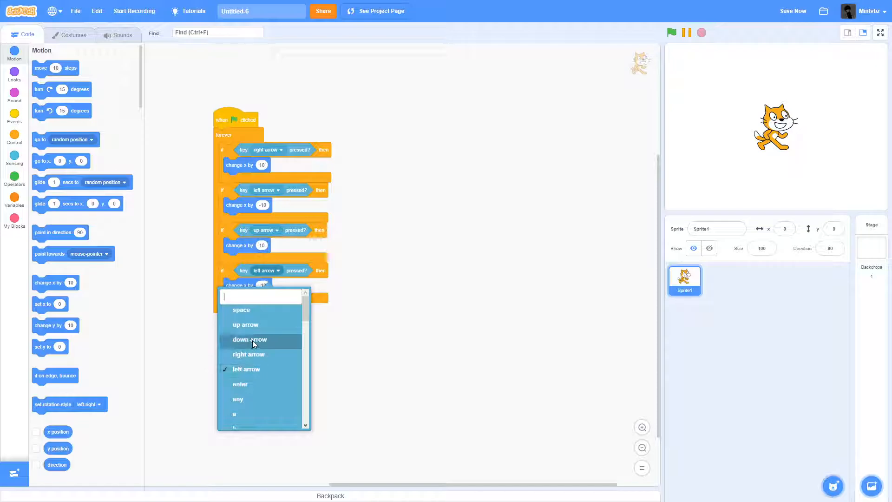
{"action": "left_click", "coordinate": [250, 339]}
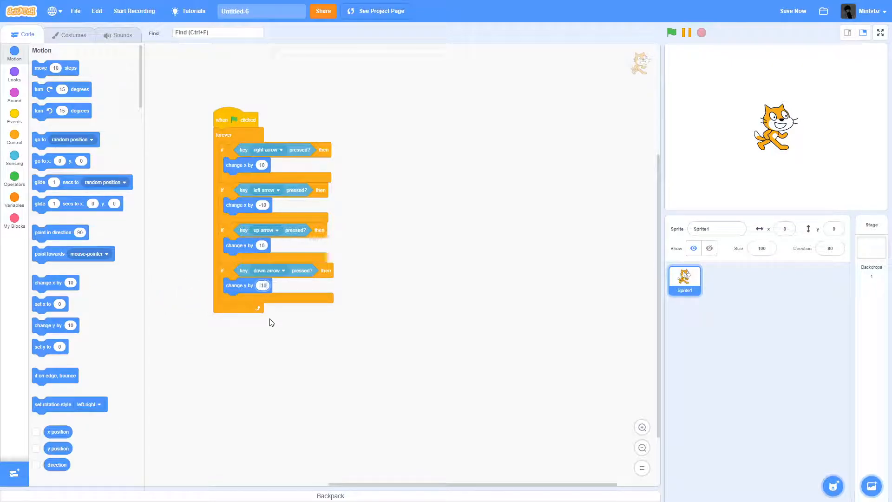
- Run the project with the green flag to test arrow-key movement
{"action": "left_click", "coordinate": [671, 32]}
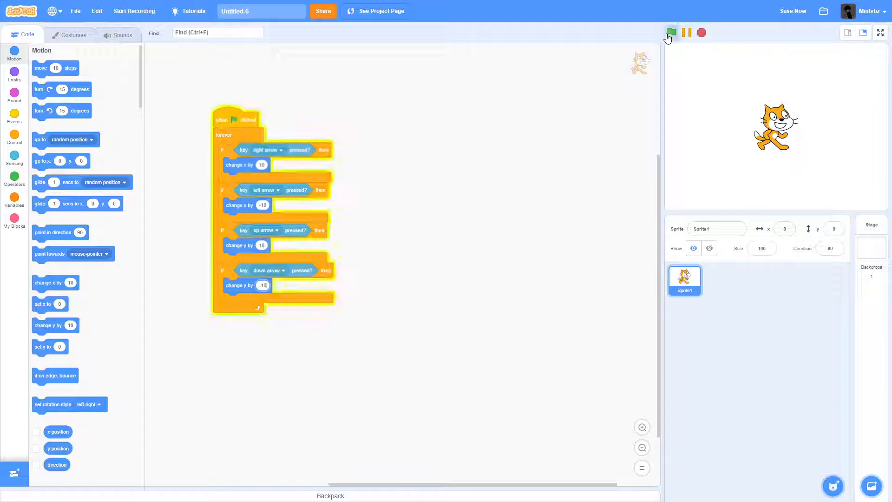
{"action": "left_click", "coordinate": [671, 33]}
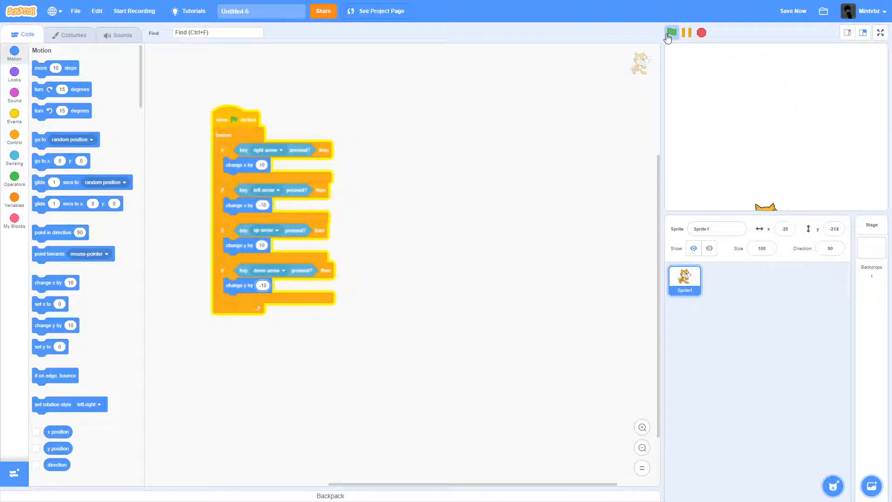
{"action": "left_click", "coordinate": [671, 33]}
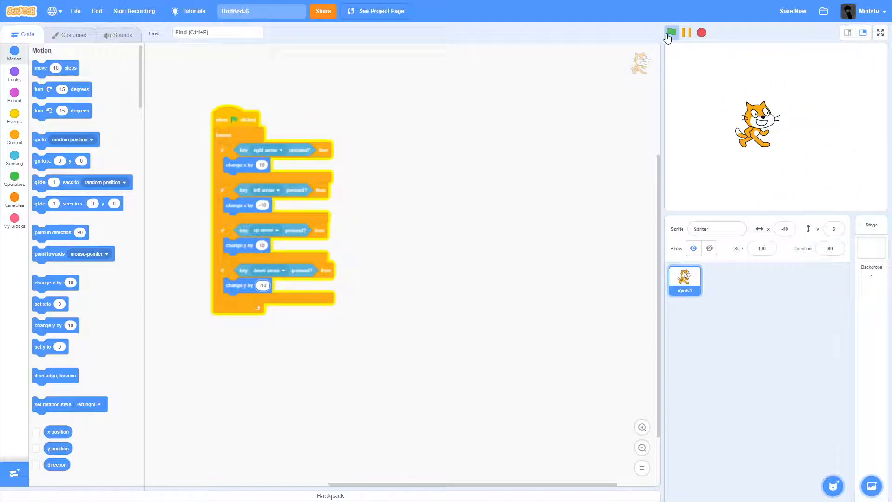
{"action": "left_click", "coordinate": [671, 32]}
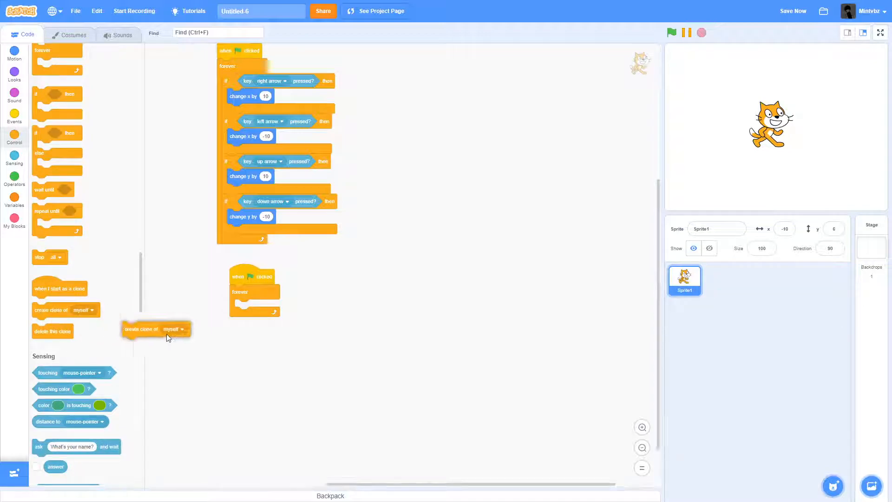
- Drop 'create clone of myself' inside the second script's forever loop
{"action": "left_click_drag", "start_coordinate": [154, 329], "coordinate": [256, 306]}
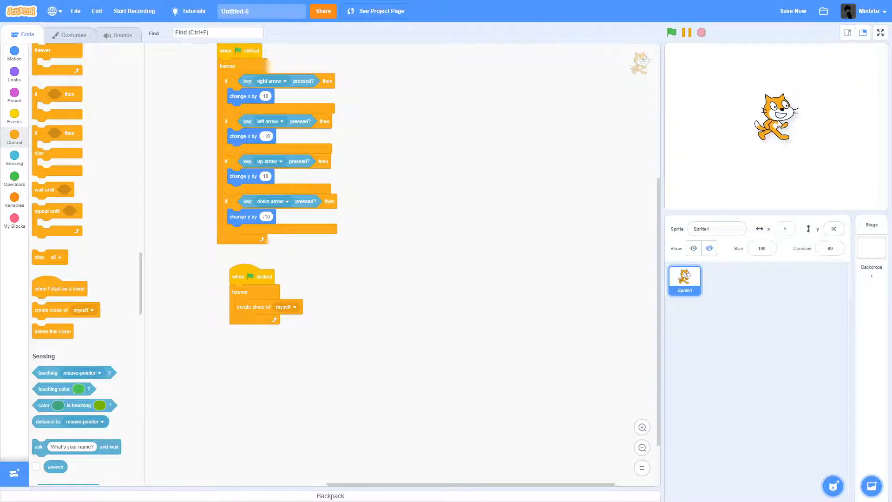
{"action": "left_click", "coordinate": [670, 32]}
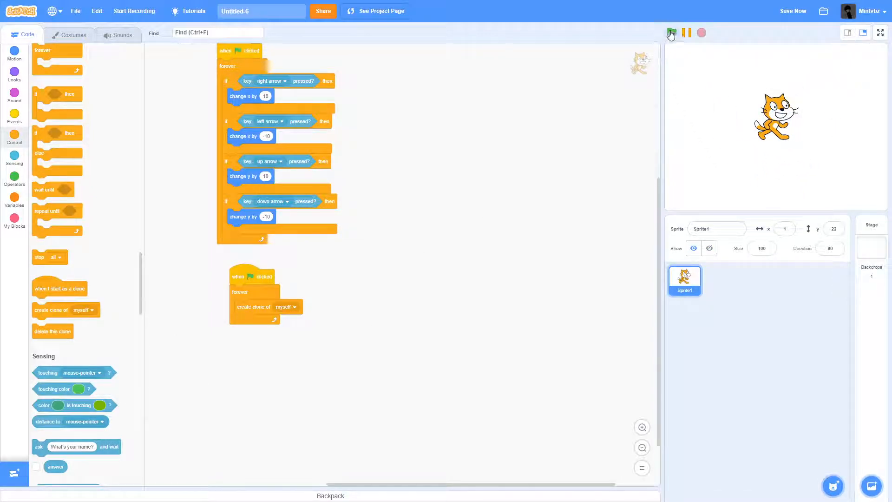
{"action": "left_click", "coordinate": [671, 32]}
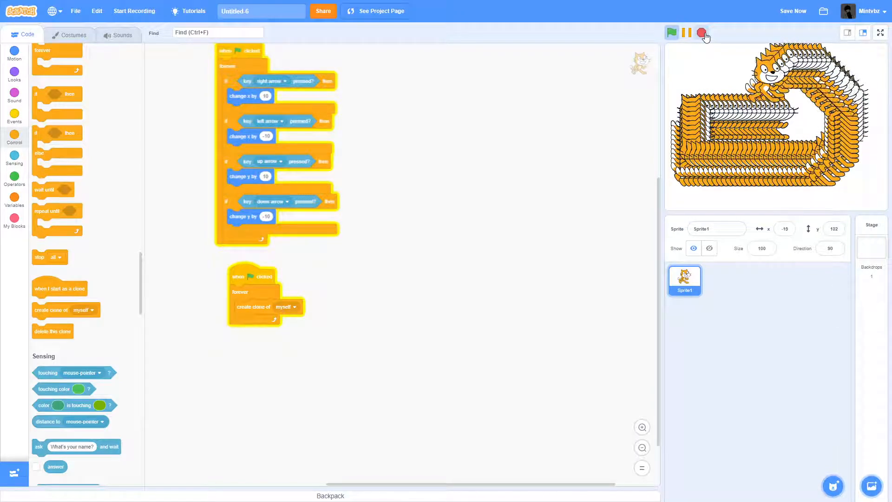
{"action": "left_click", "coordinate": [702, 33]}
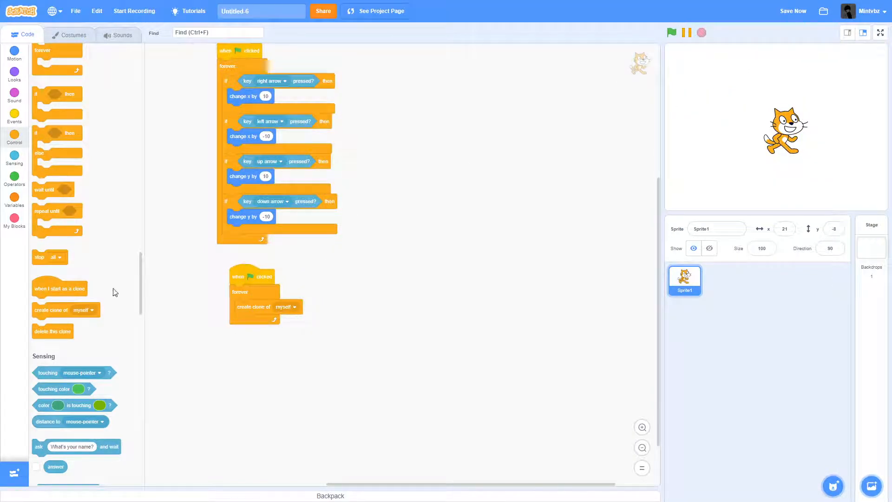
{"action": "scroll", "scroll_direction": "down", "scroll_amount": 3}
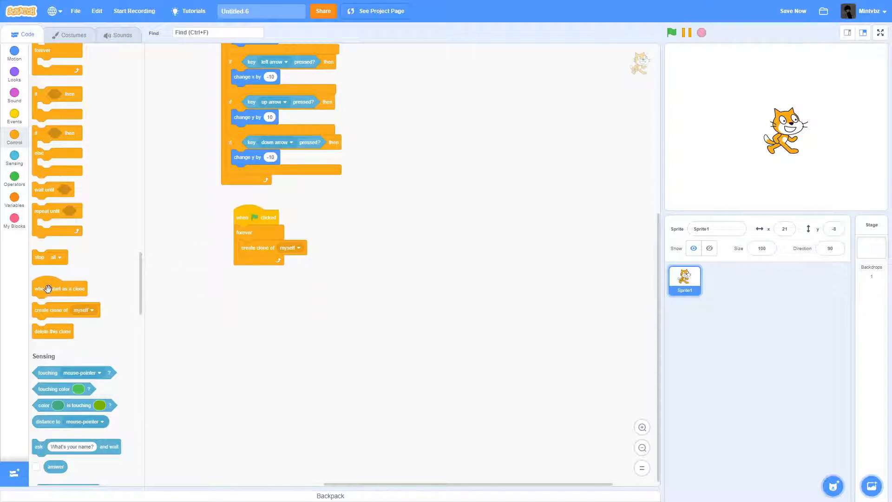
- Add a 'when I start as a clone' script that changes ghost by 25 repeatedly, then deletes the clone
{"action": "left_click_drag", "start_coordinate": [60, 288], "coordinate": [261, 304]}
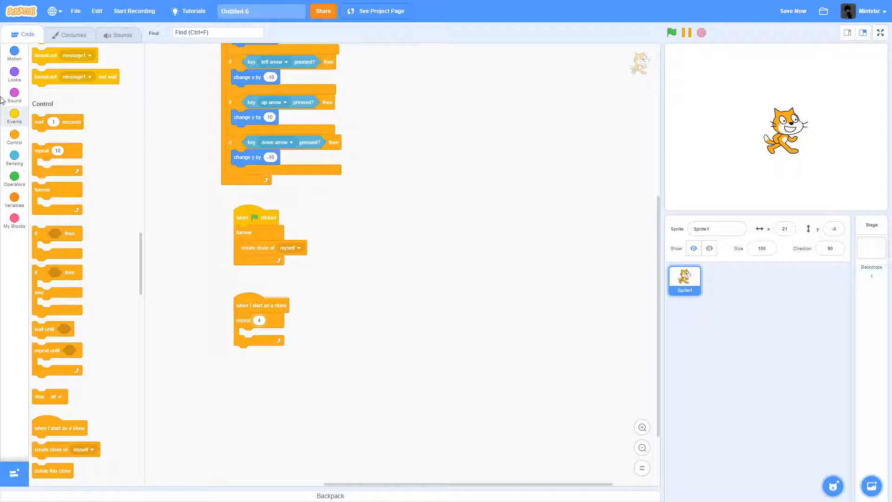
{"action": "left_click", "coordinate": [13, 73]}
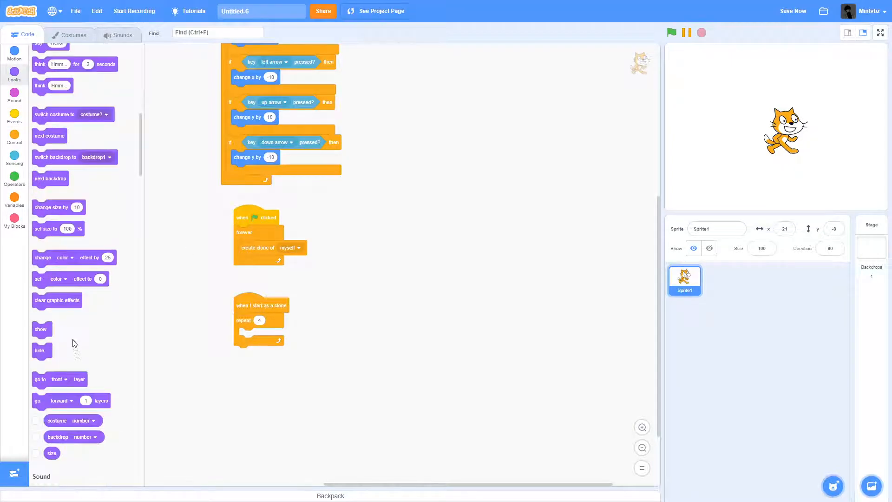
{"action": "left_click", "coordinate": [271, 335]}
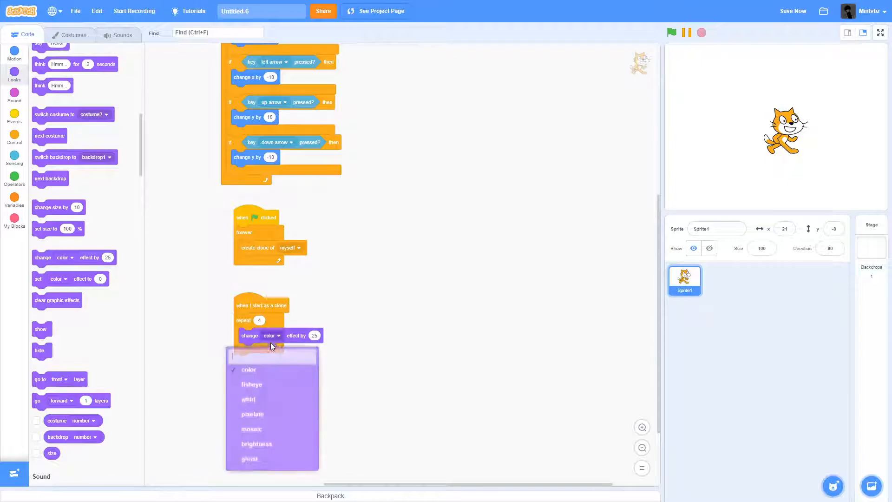
{"action": "left_click", "coordinate": [249, 459]}
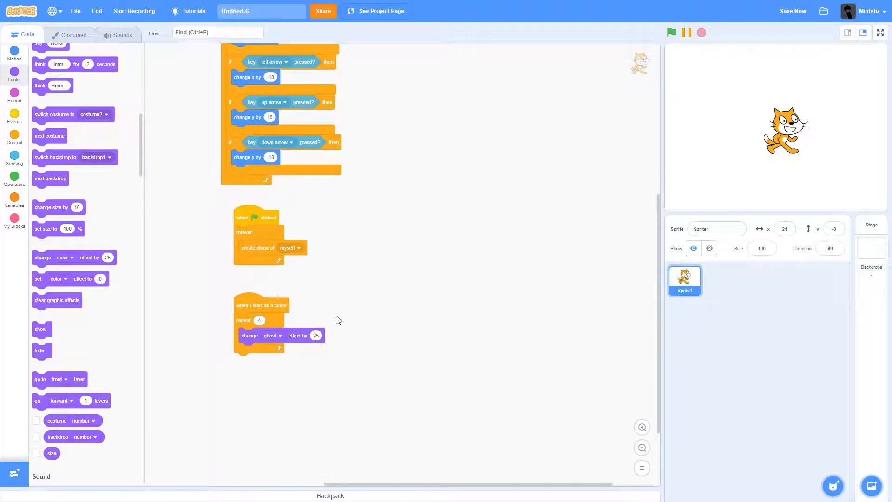
{"action": "left_click", "coordinate": [14, 138]}
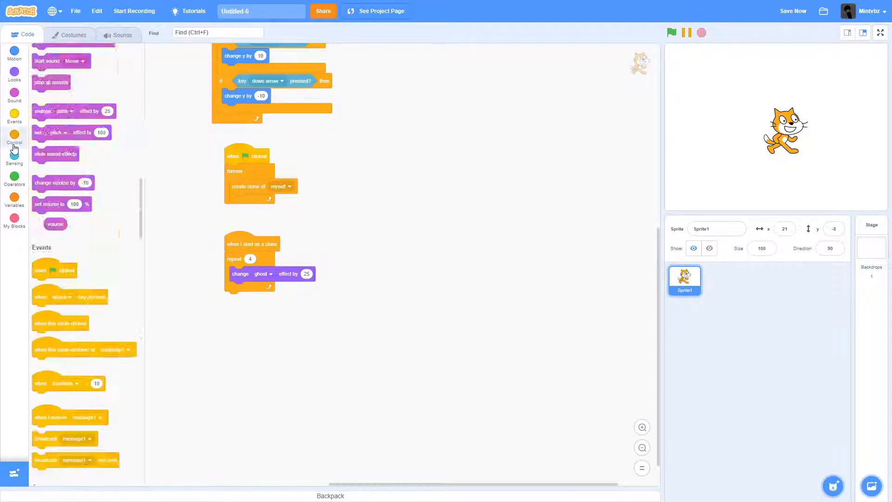
{"action": "left_click", "coordinate": [14, 139]}
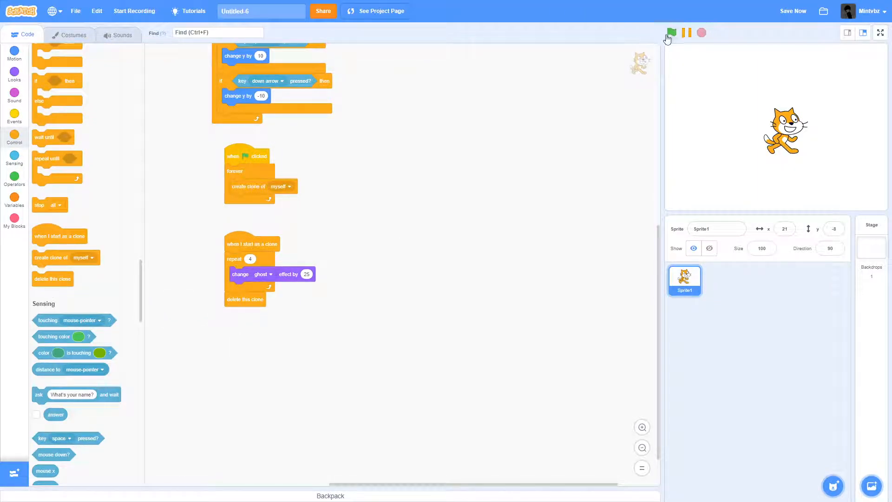
{"action": "left_click", "coordinate": [669, 33]}
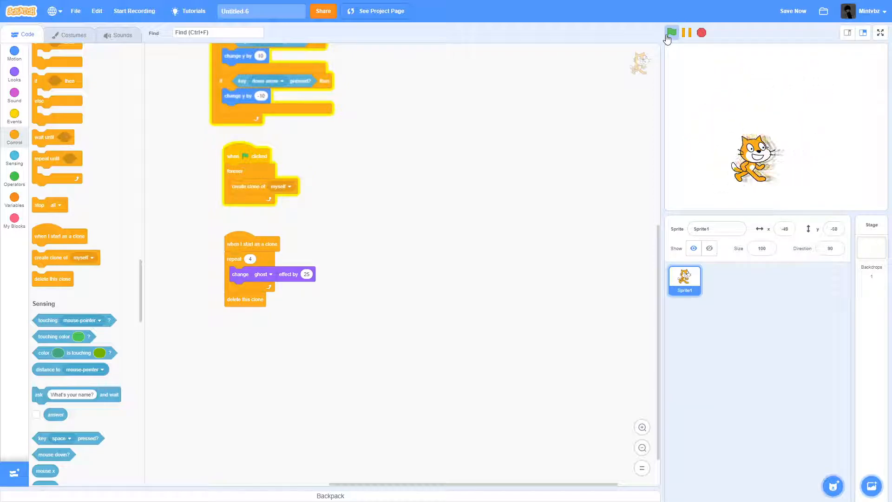
{"action": "left_click", "coordinate": [671, 33]}
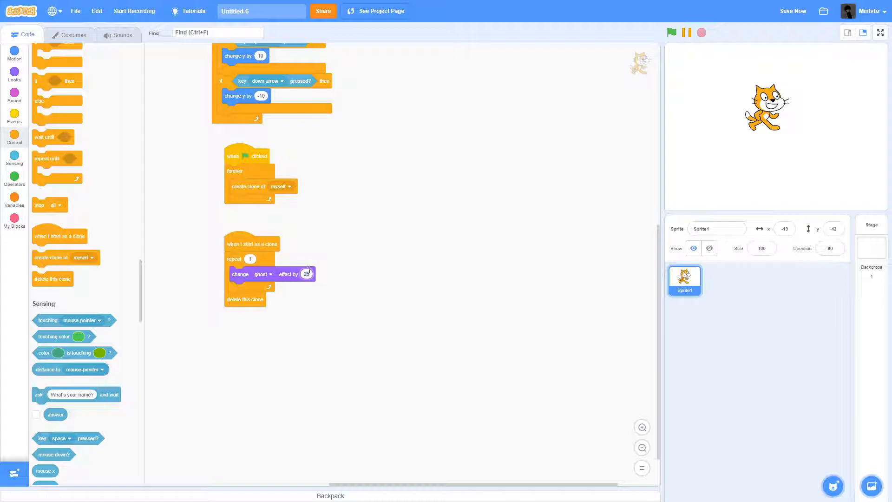
- Set ghost change to 1 and repeat to 100, then run and stop the project to view the trail
{"action": "type", "text": "1"}
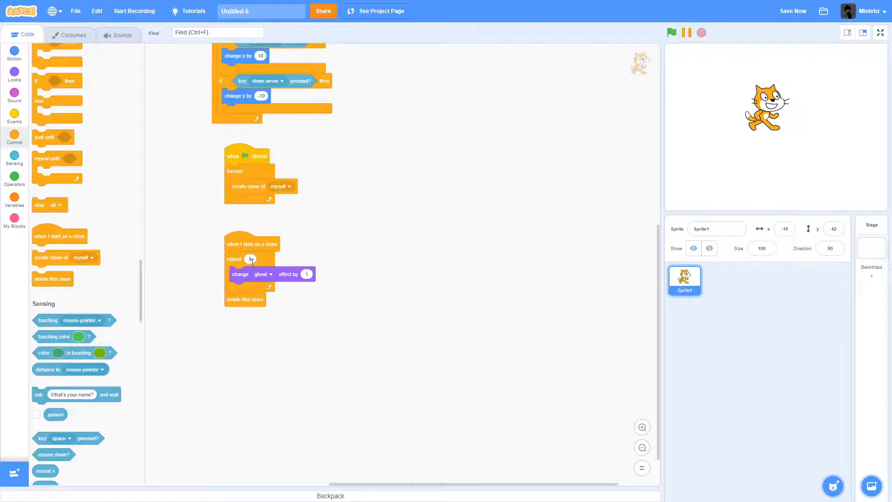
{"action": "type", "text": "100"}
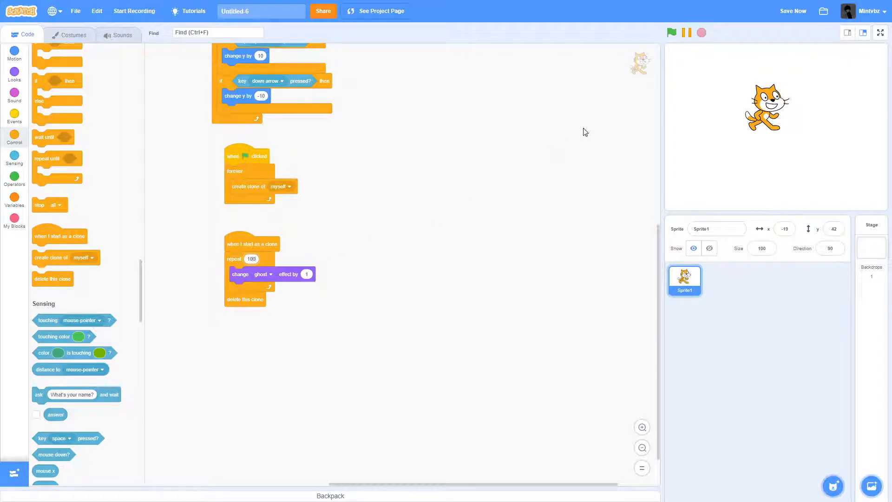
{"action": "left_click", "coordinate": [671, 32]}
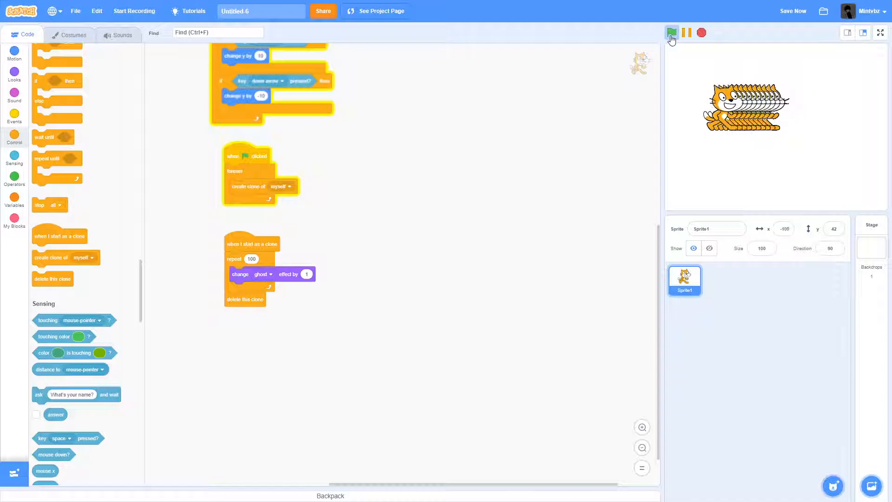
{"action": "left_click", "coordinate": [672, 33]}
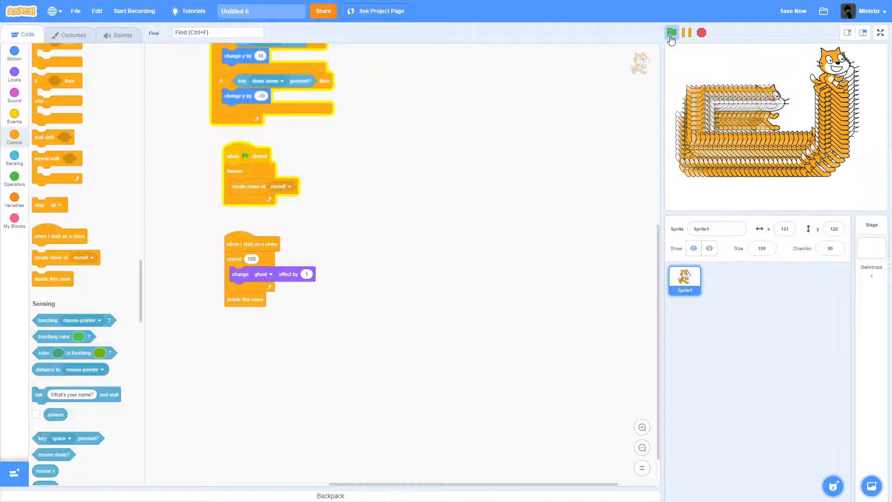
{"action": "left_click", "coordinate": [671, 33]}
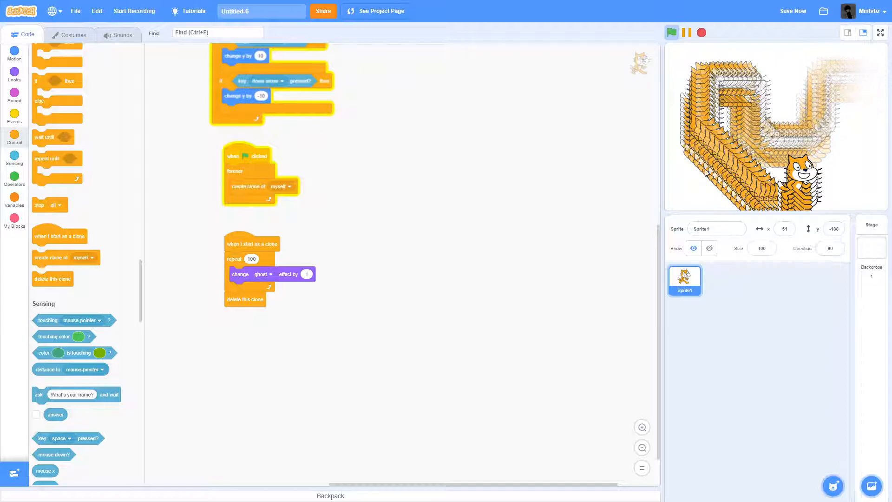
{"action": "left_click", "coordinate": [701, 32]}
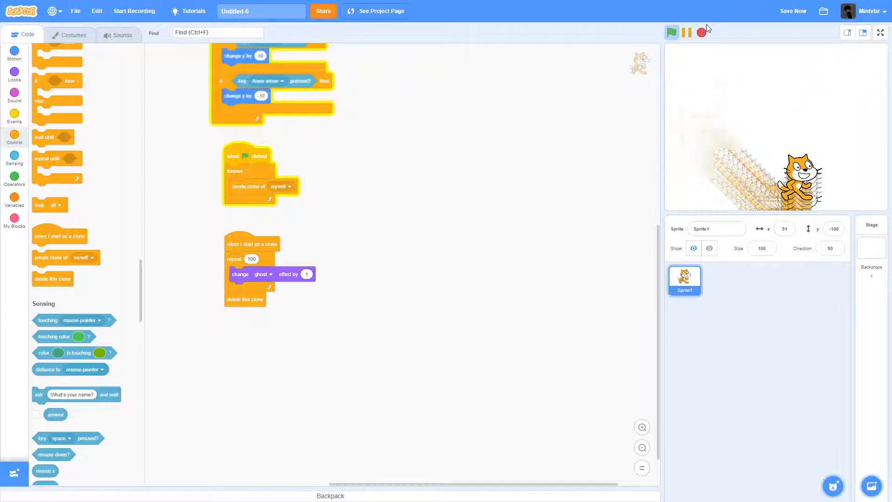
{"action": "left_click", "coordinate": [701, 32]}
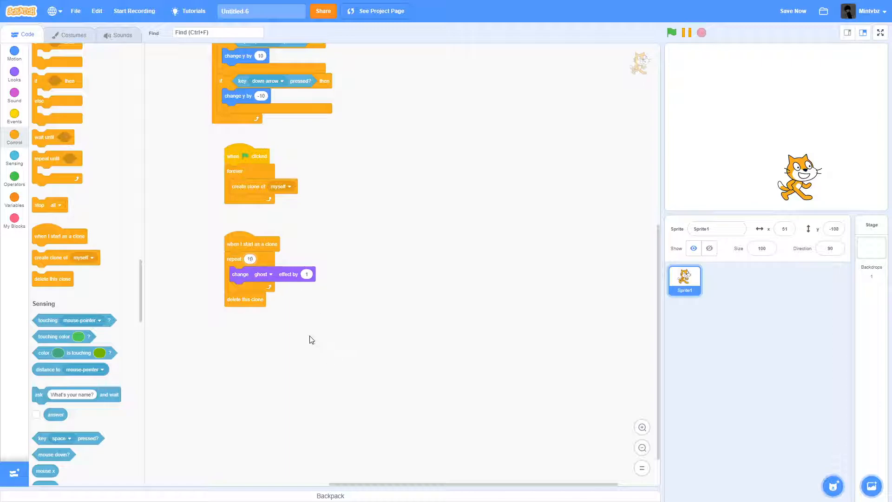
{"action": "mouse_move", "coordinate": [624, 203]}
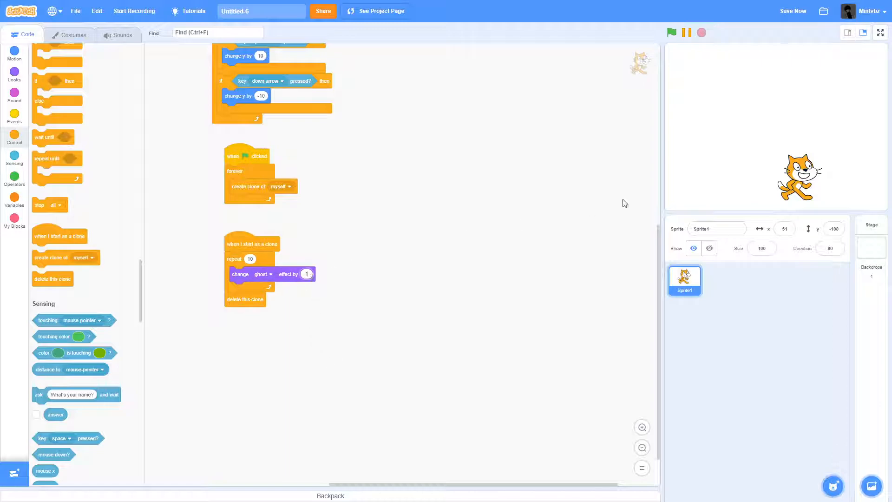
- Rerun the project to see the shorter trail with ghost change 10, then stop it
{"action": "left_click", "coordinate": [672, 33]}
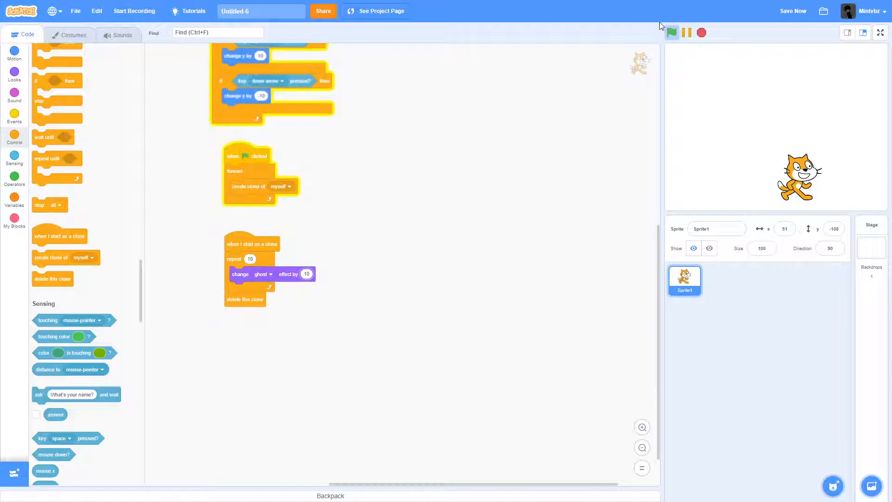
{"action": "left_click", "coordinate": [671, 32]}
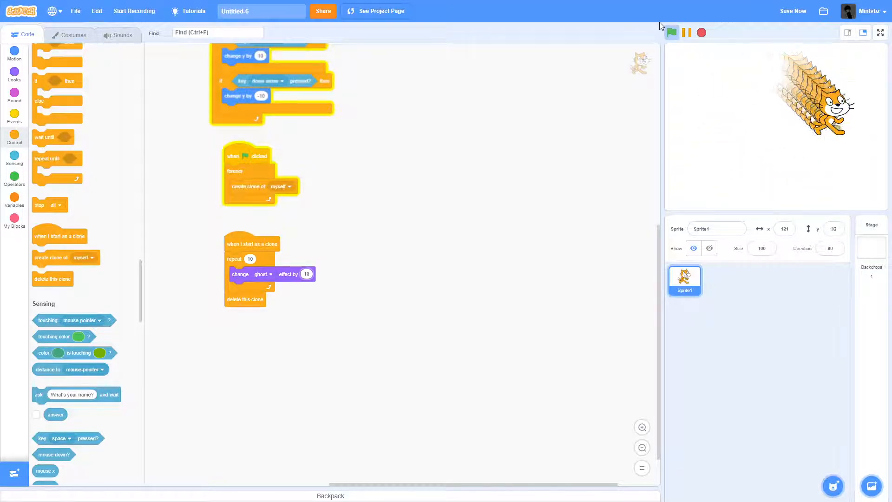
{"action": "left_click", "coordinate": [701, 33]}
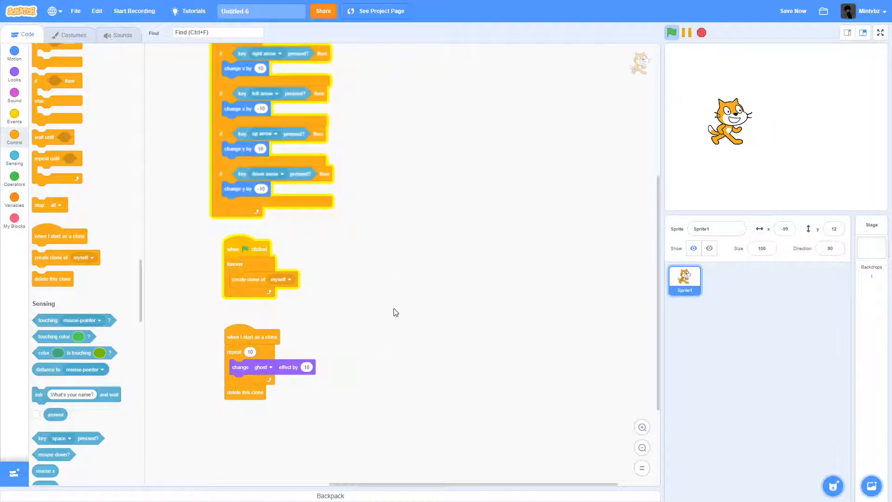
{"action": "mouse_move", "coordinate": [483, 279]}
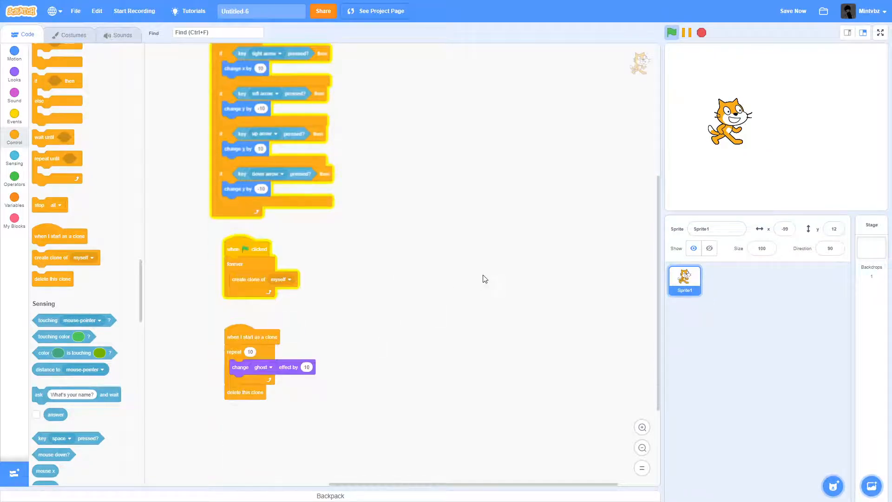